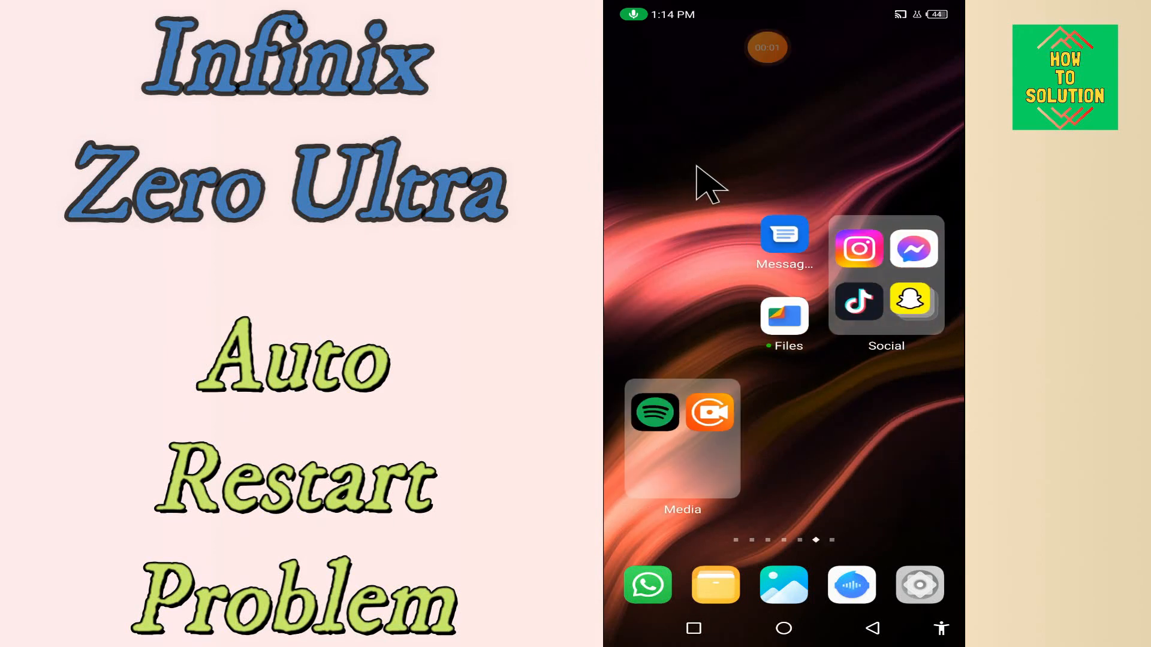
From the launcher, check that scheduled power on, power off and restart are all off.
scroll(left, 3)
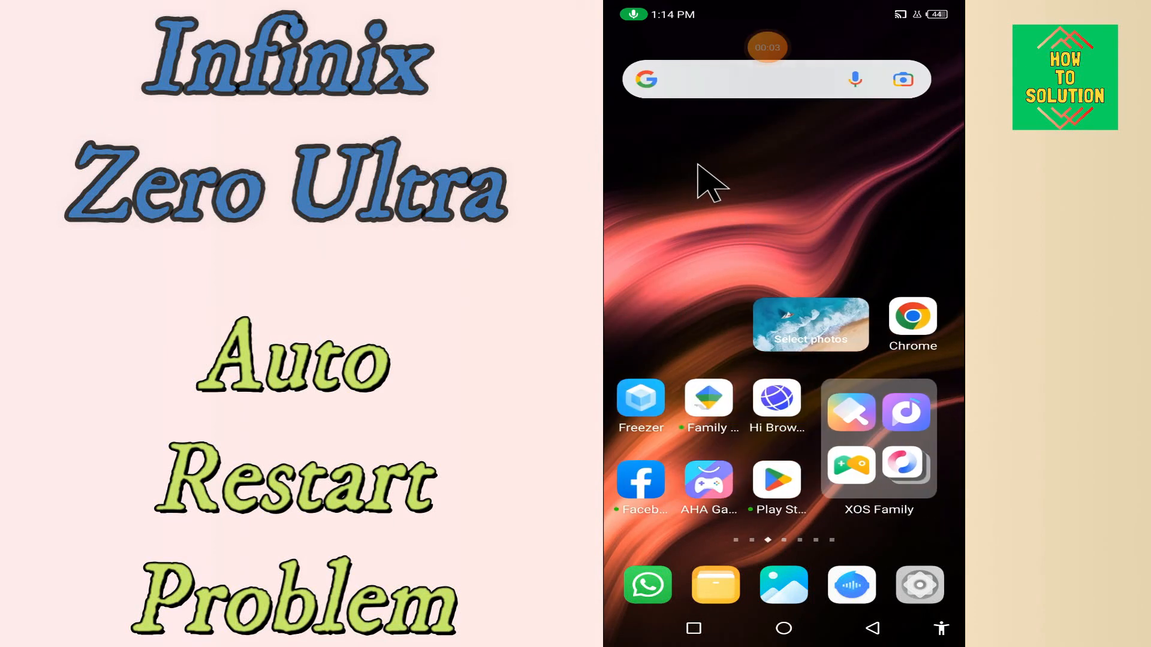
scroll(right, 3)
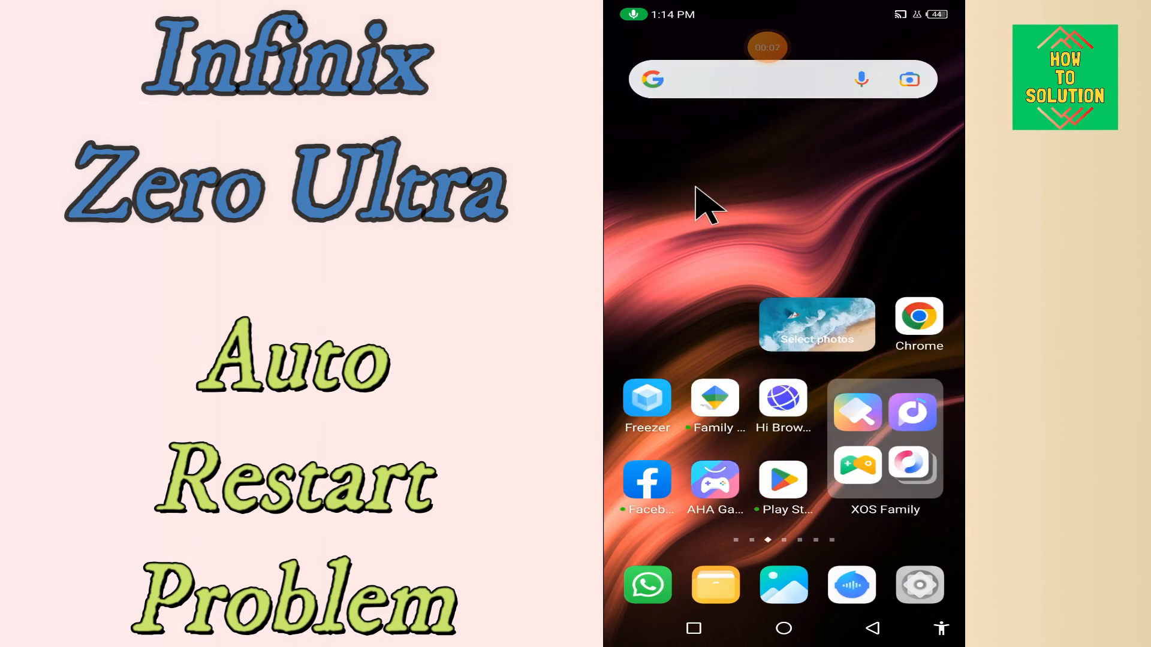
scroll(left, 3)
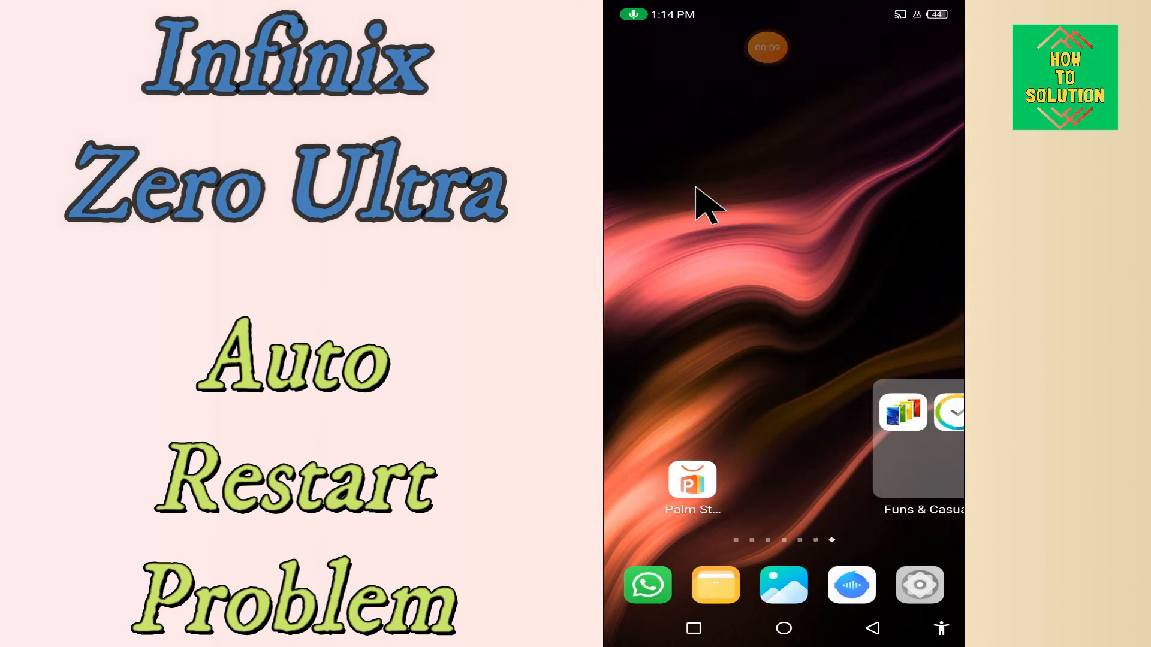
scroll(left, 3)
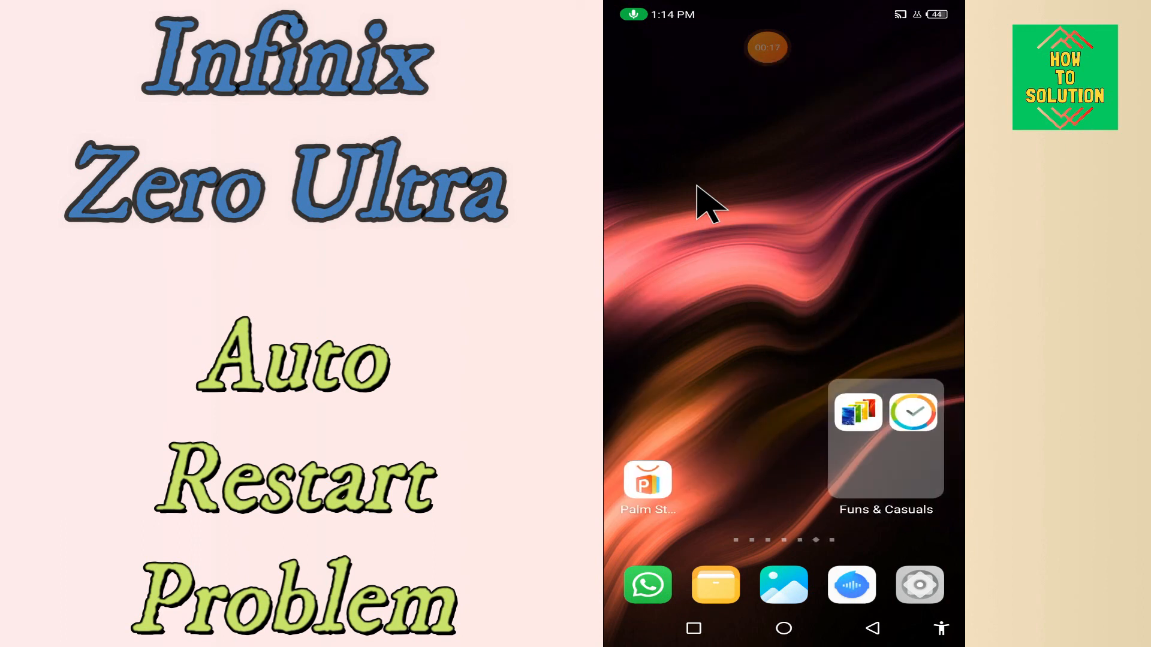
scroll(right, 3)
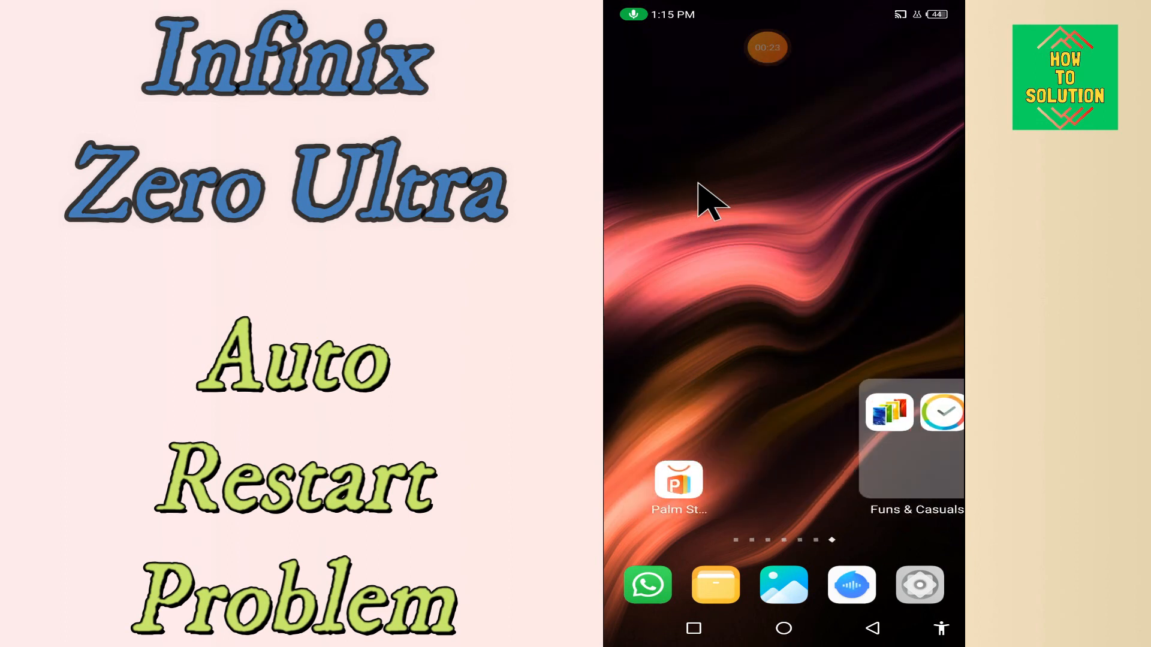
scroll(left, 3)
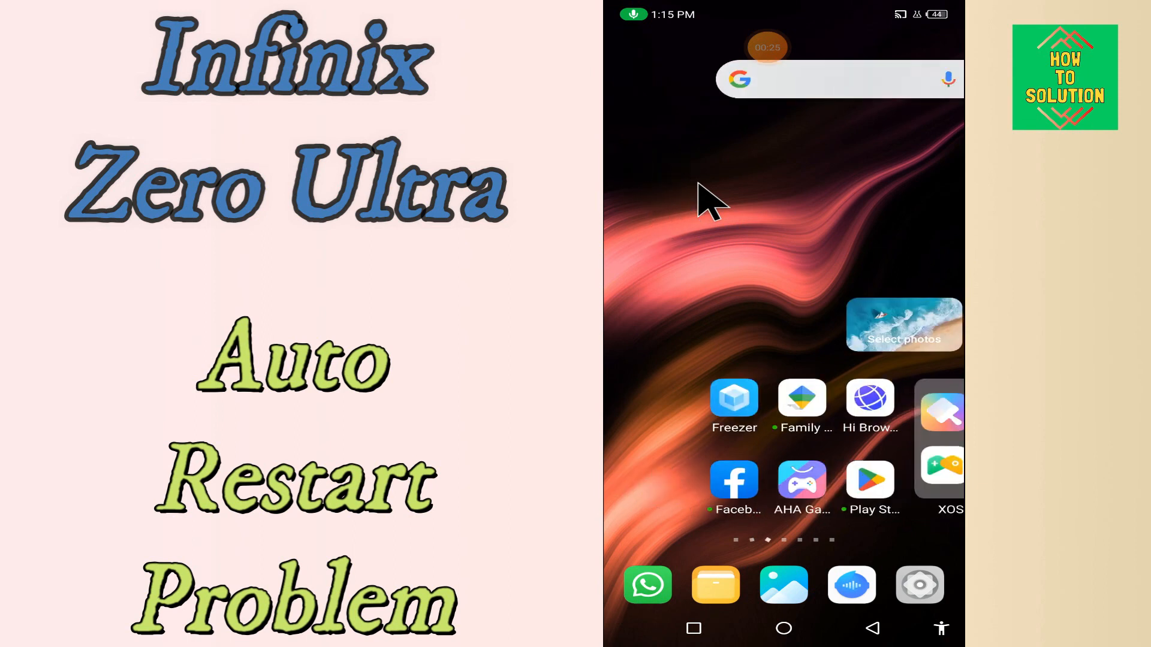
scroll(left, 3)
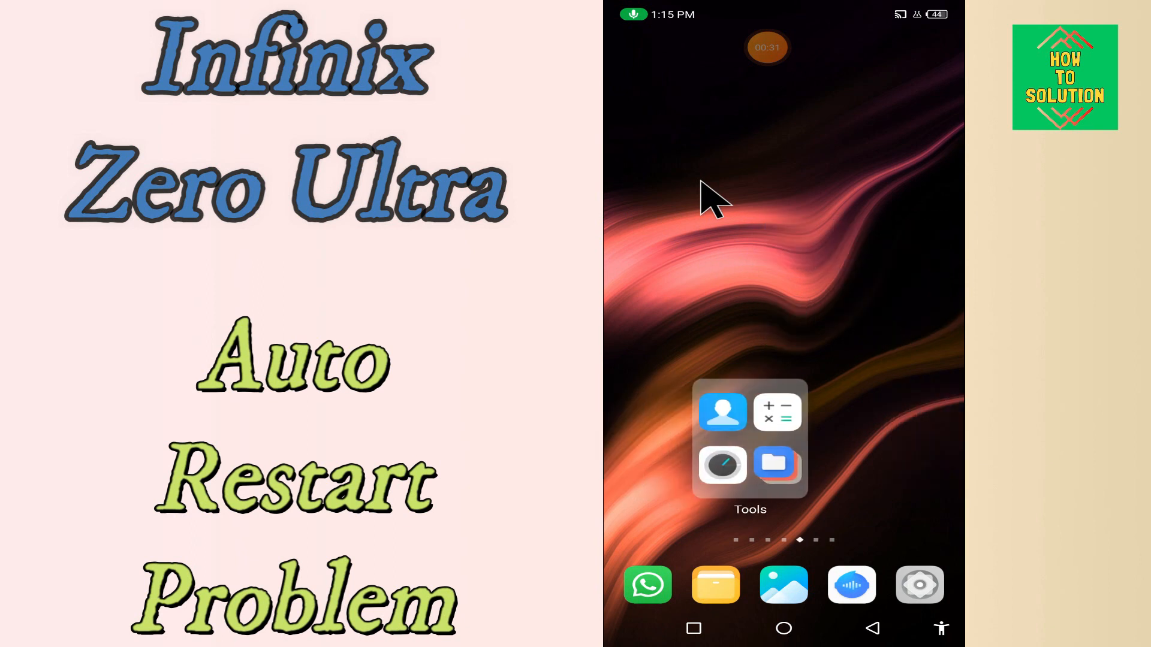
scroll(left, 3)
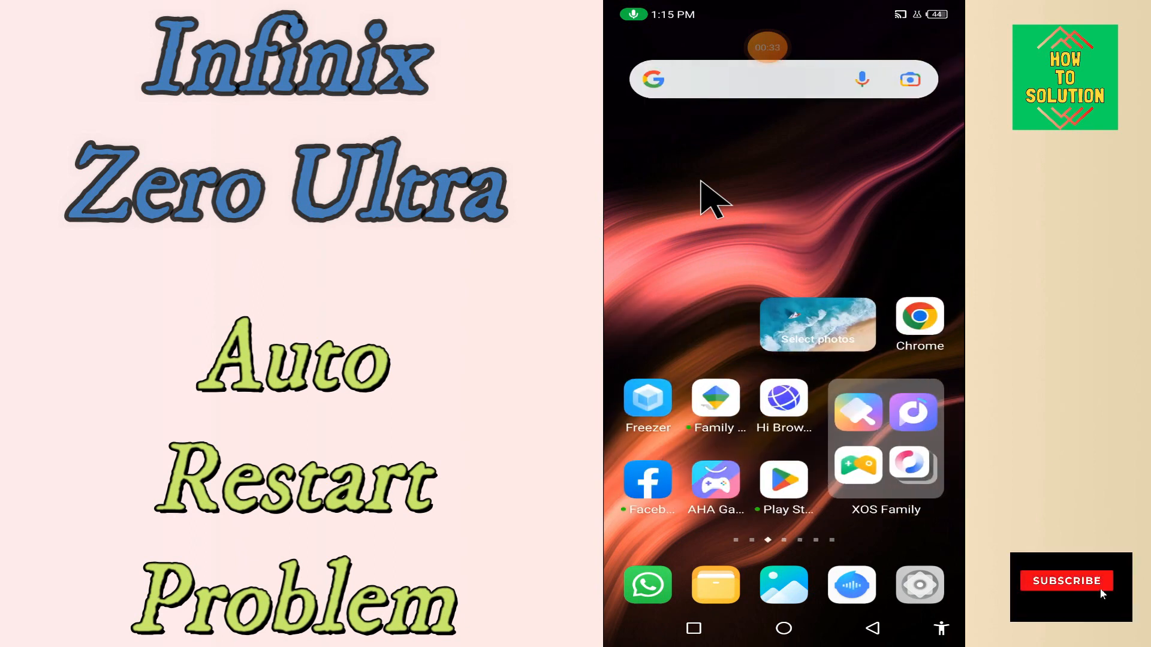
click(919, 585)
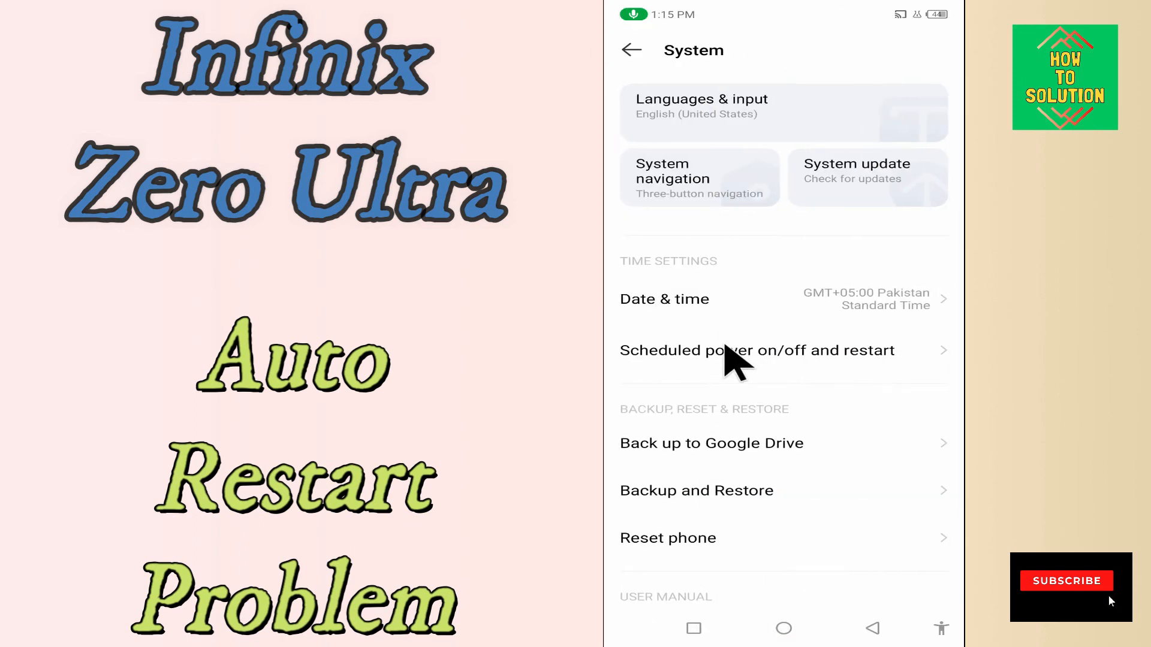
click(755, 350)
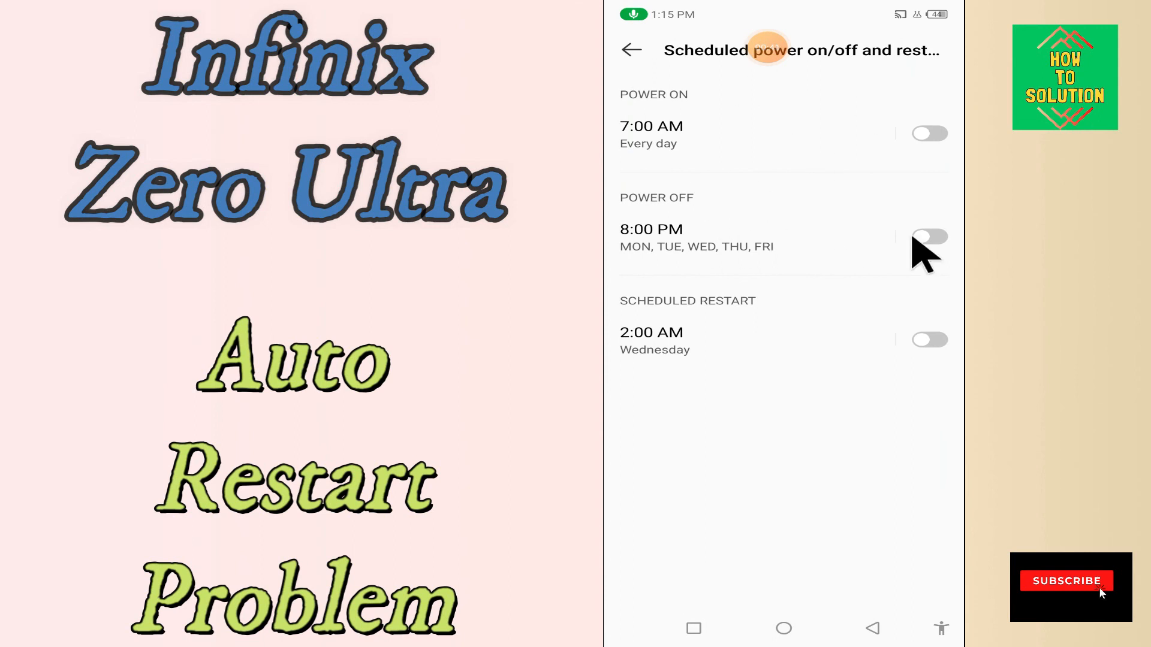
mouse_move(924, 143)
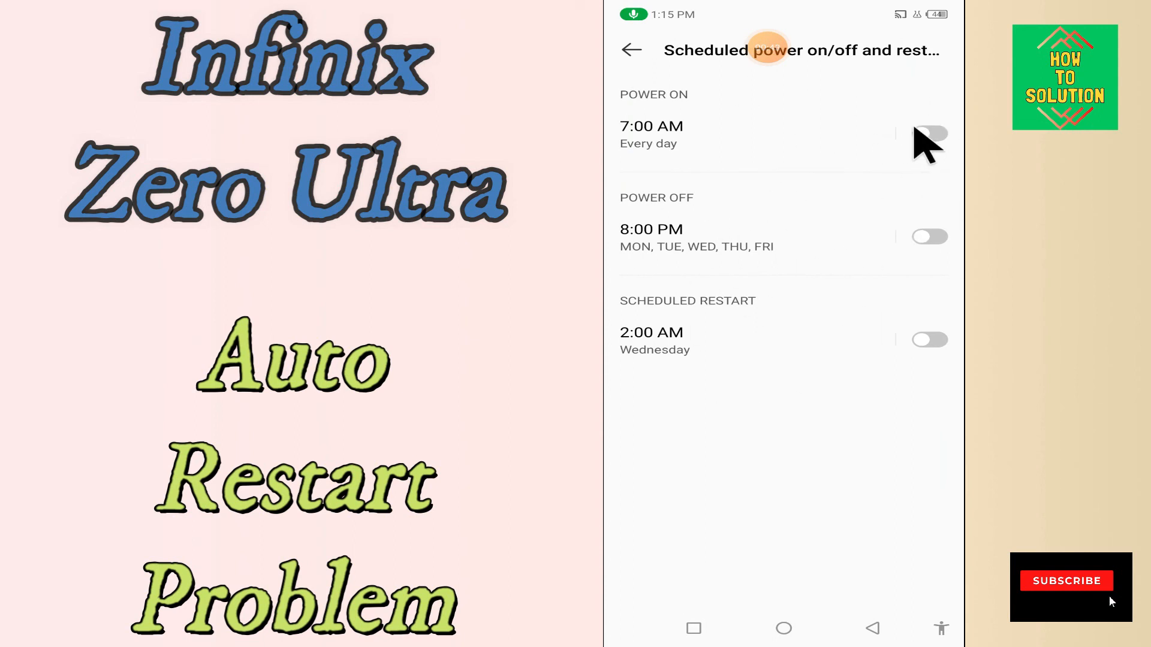
mouse_move(1101, 592)
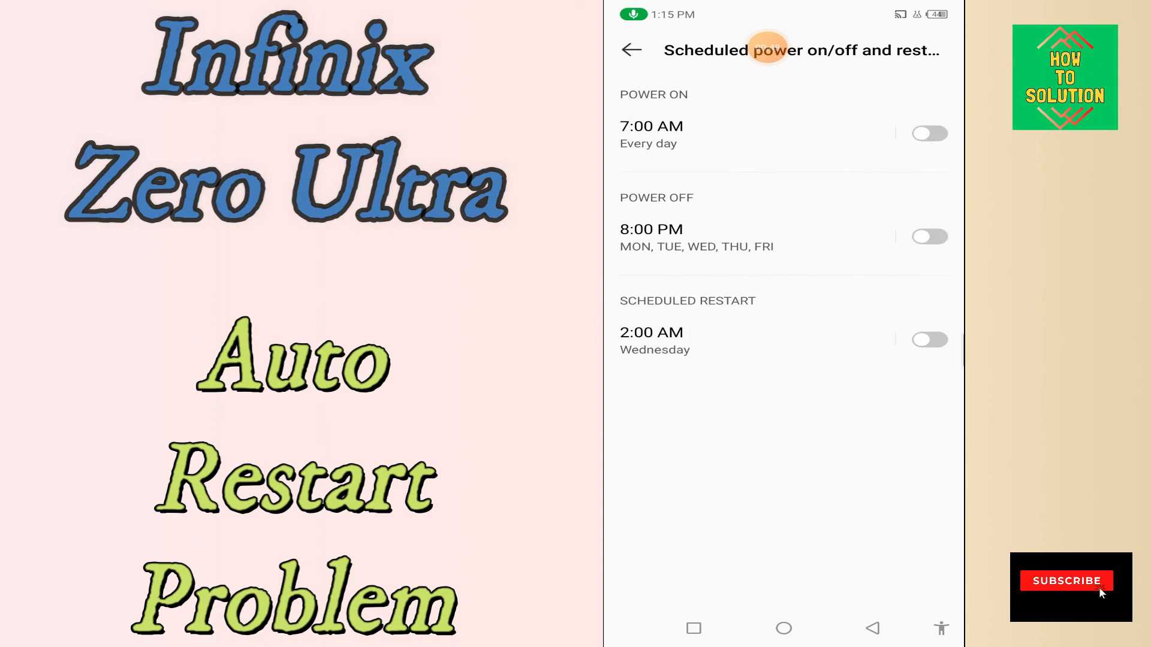
Back on the System page, reset app preferences under Reset phone.
click(631, 50)
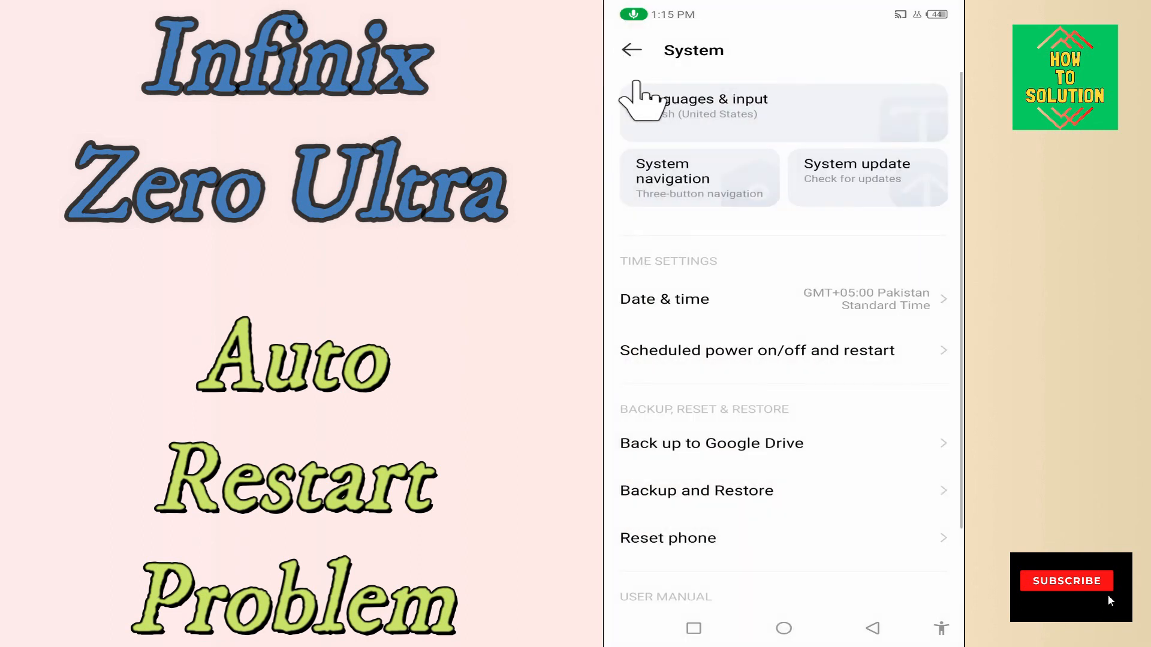
mouse_move(804, 521)
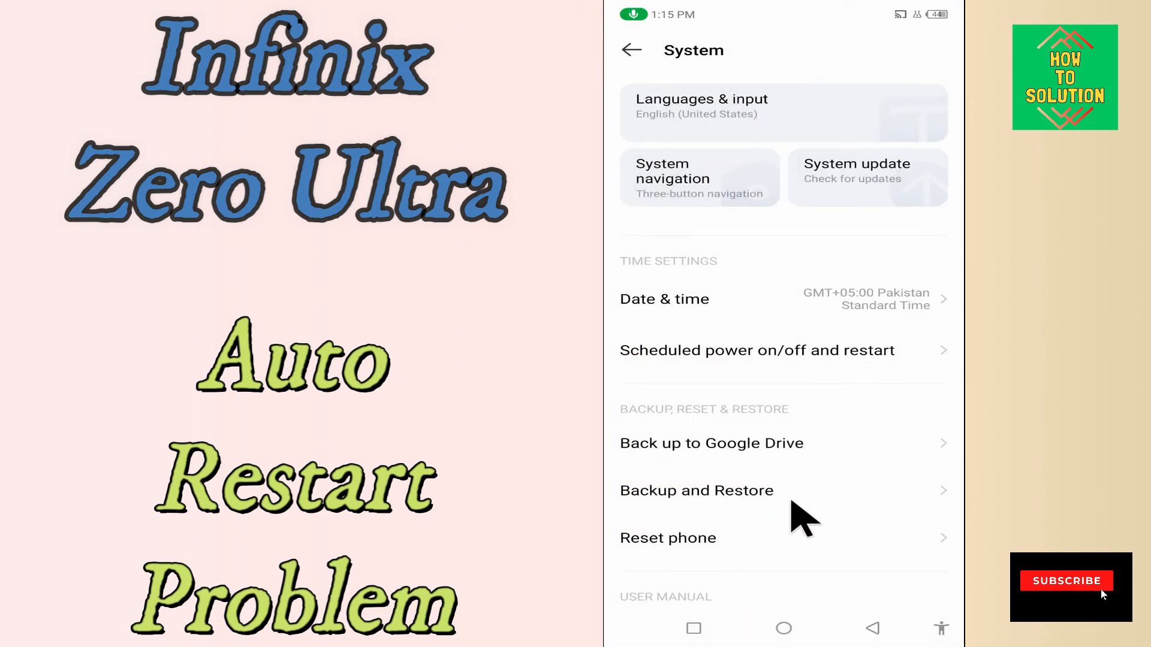
mouse_move(734, 546)
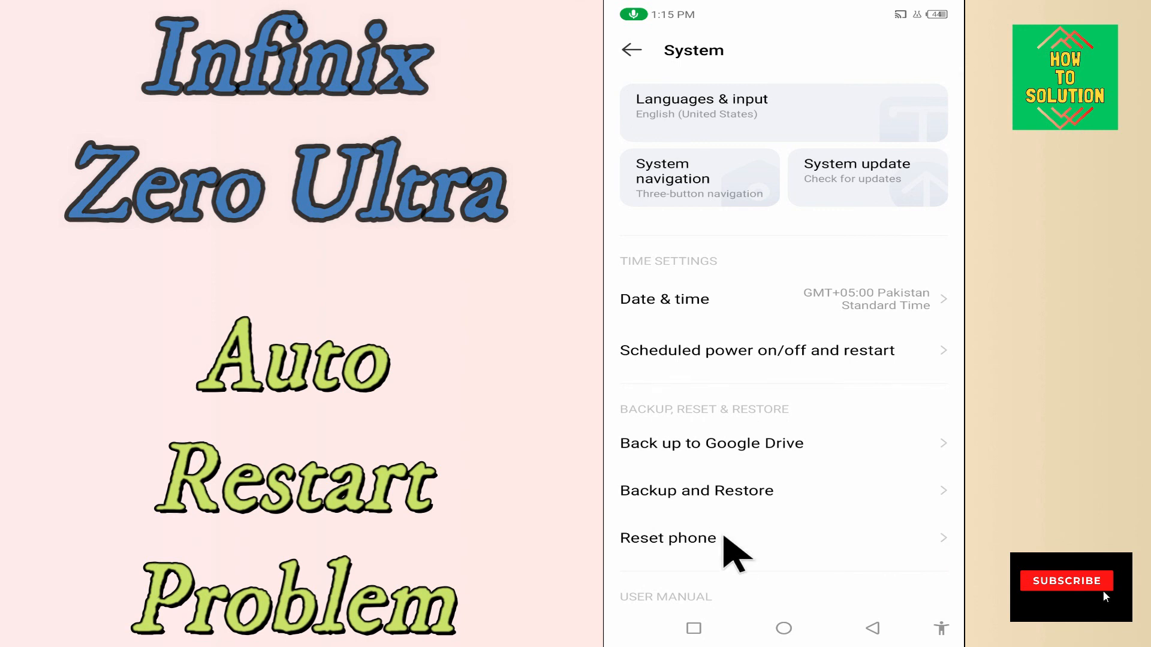
click(667, 538)
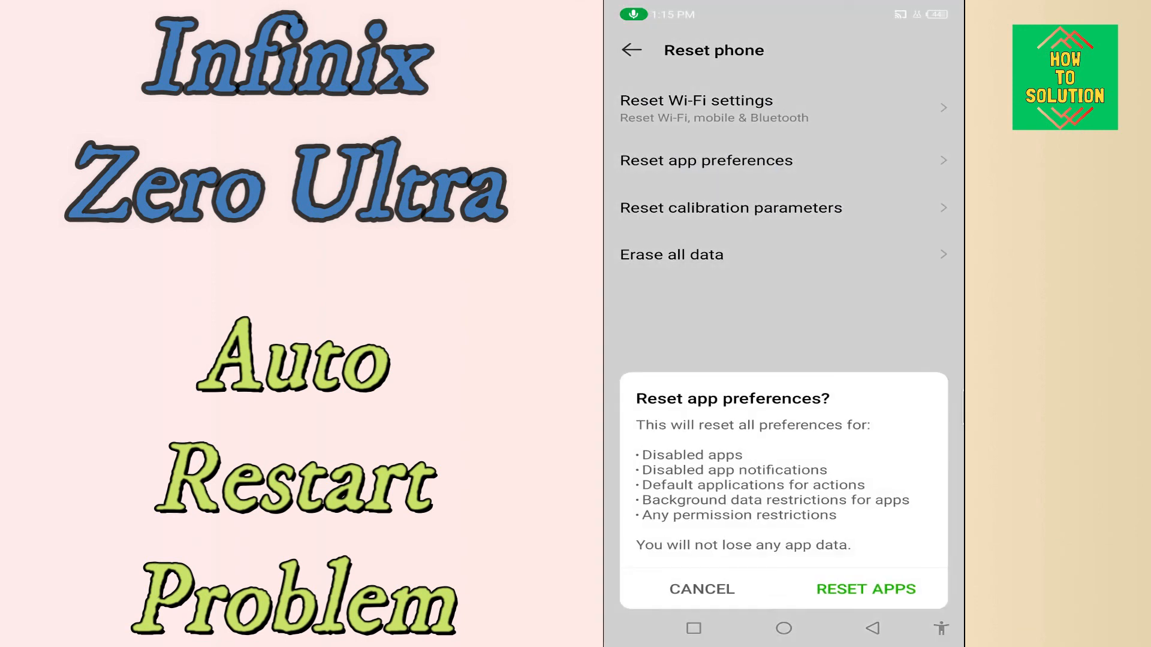
click(872, 628)
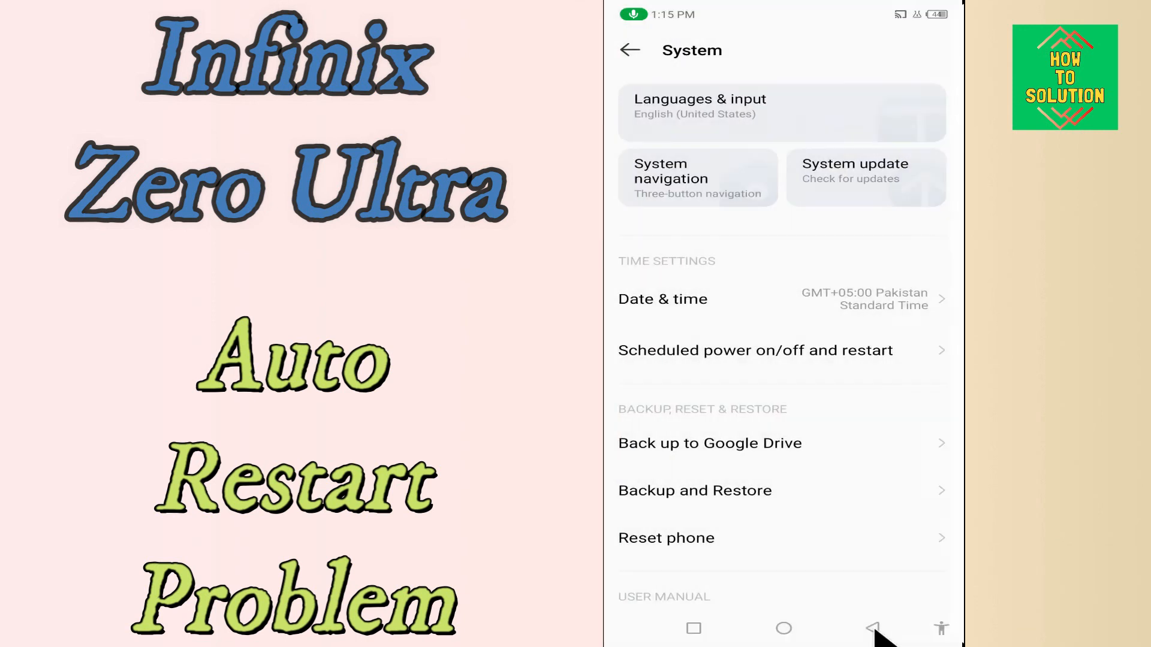